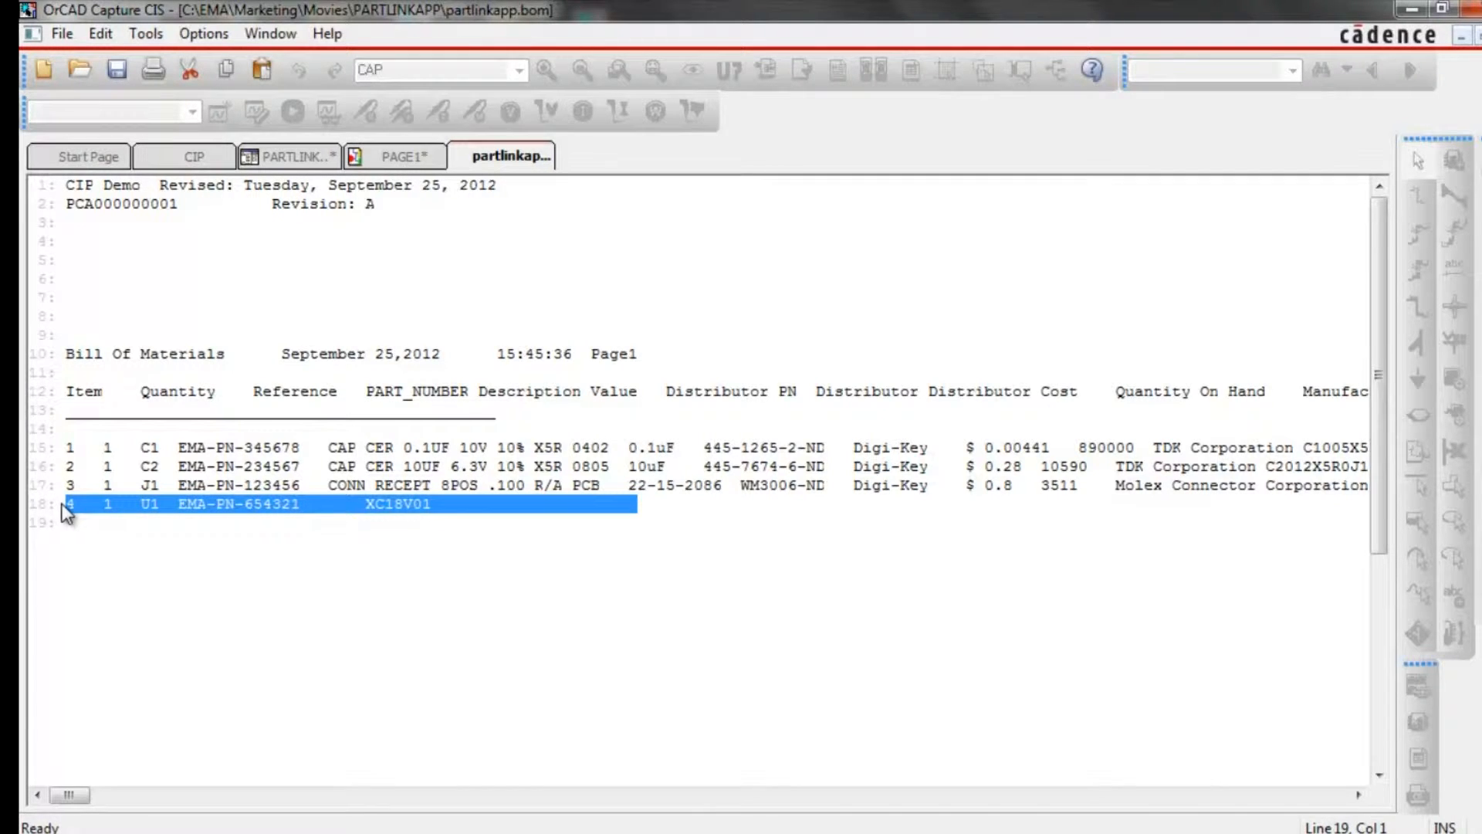
- Return from the bill of materials to schematic PAGE1 containing U1
click(405, 156)
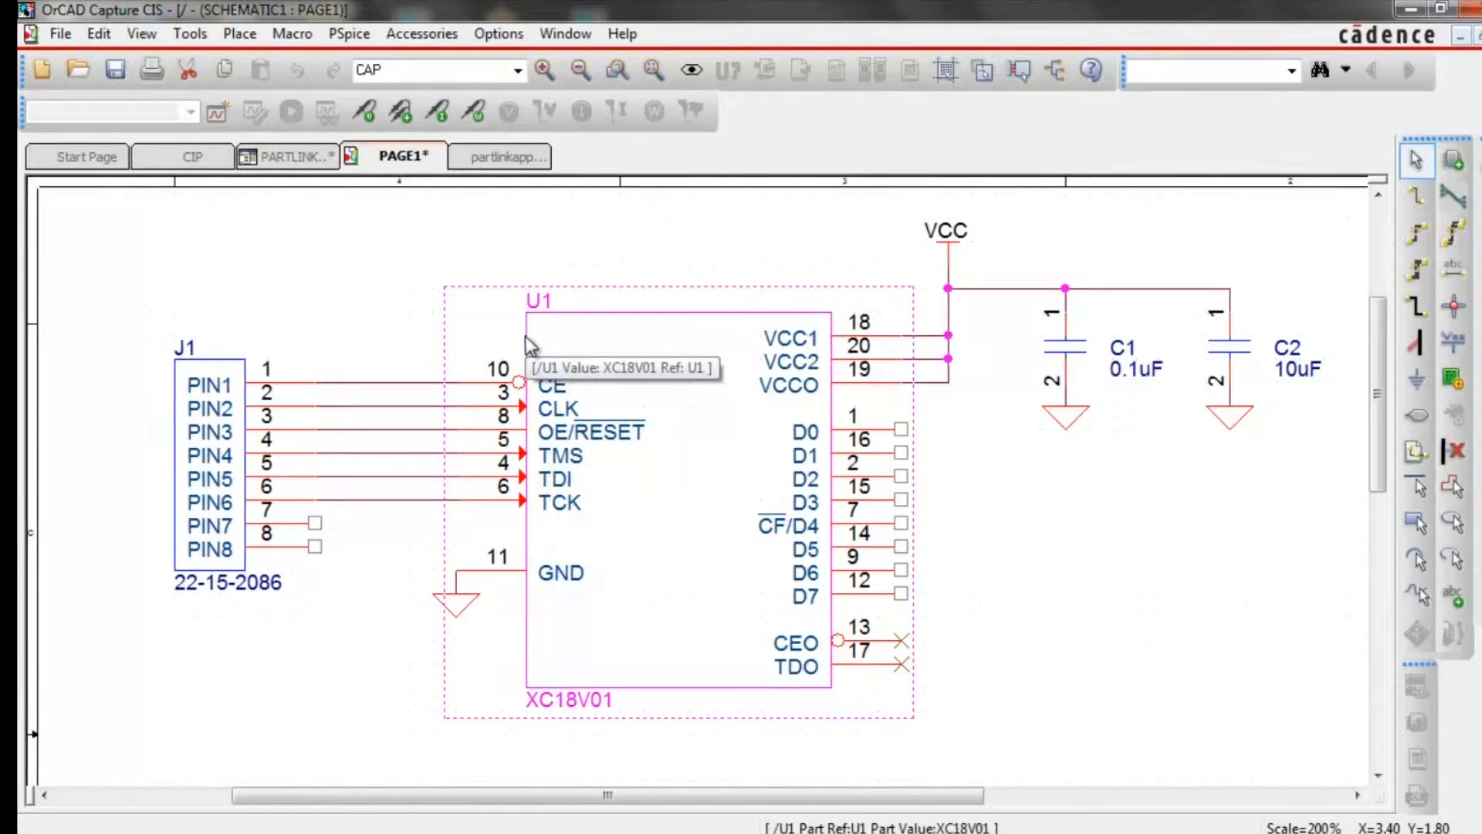
- Launch Digi-Key Part Link from U1's context menu with keyword XC18V01 prefilled
right_click(530, 340)
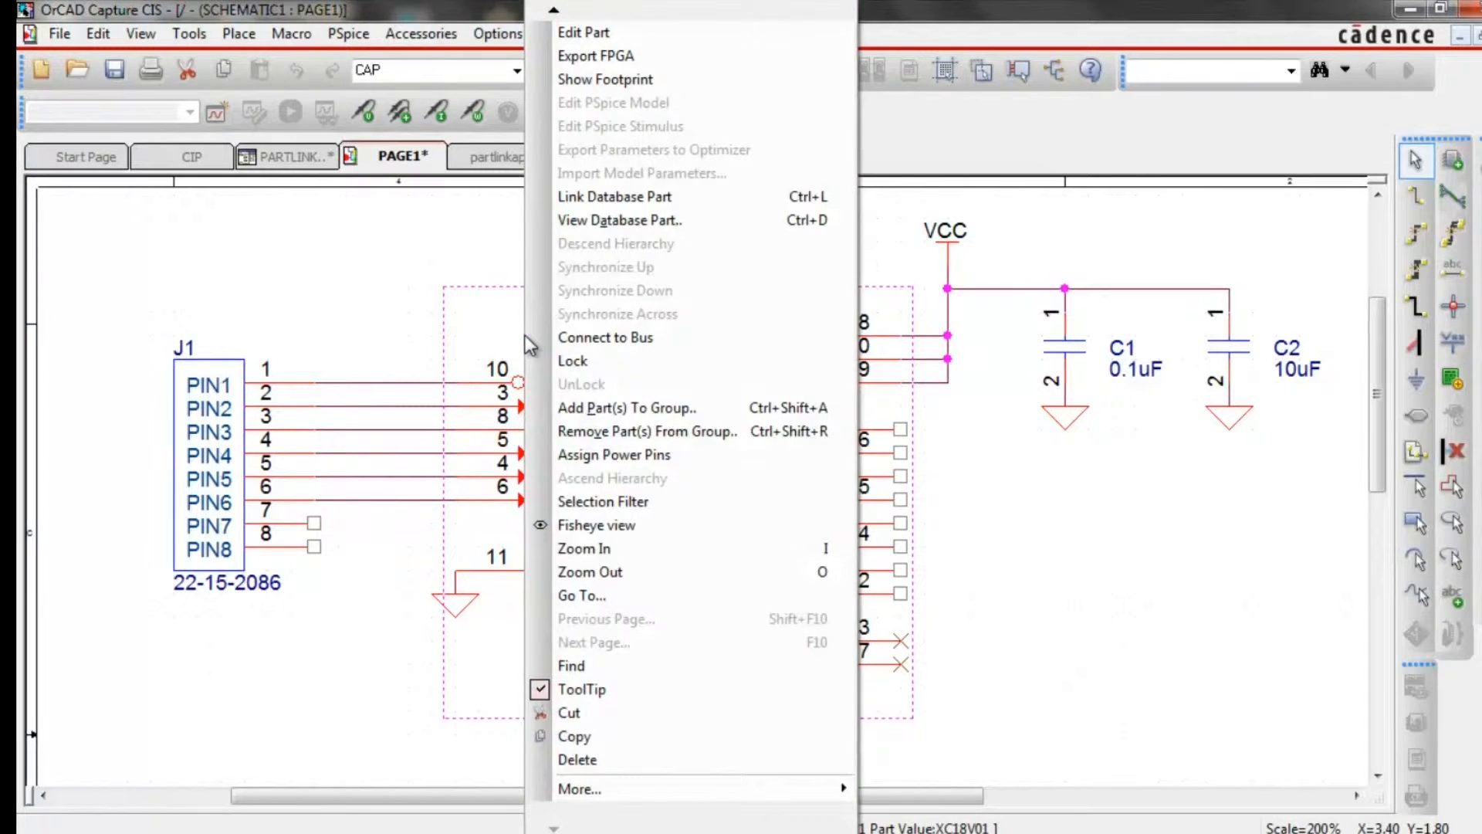
mouse_move(596, 672)
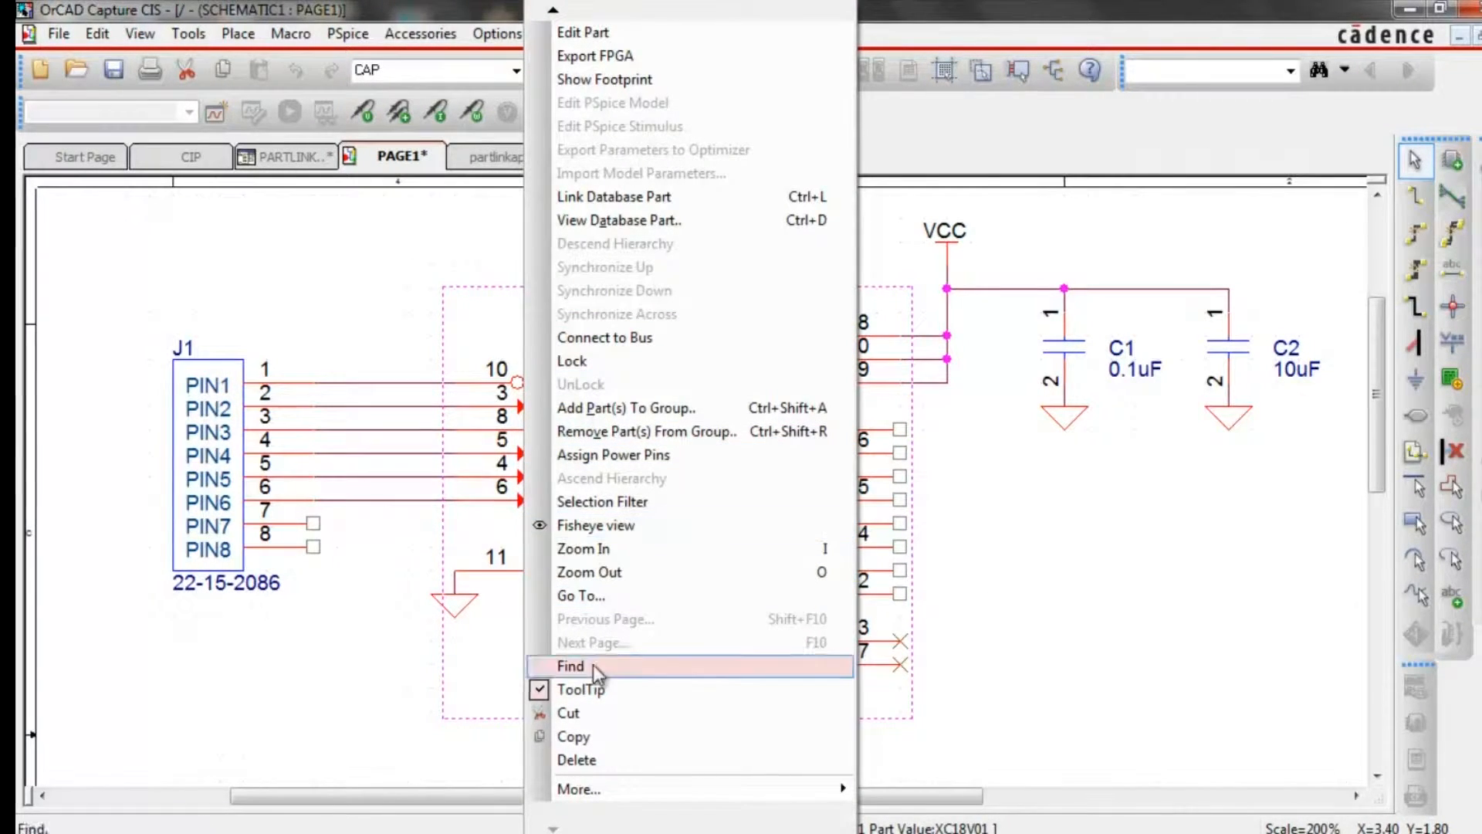
mouse_move(579, 789)
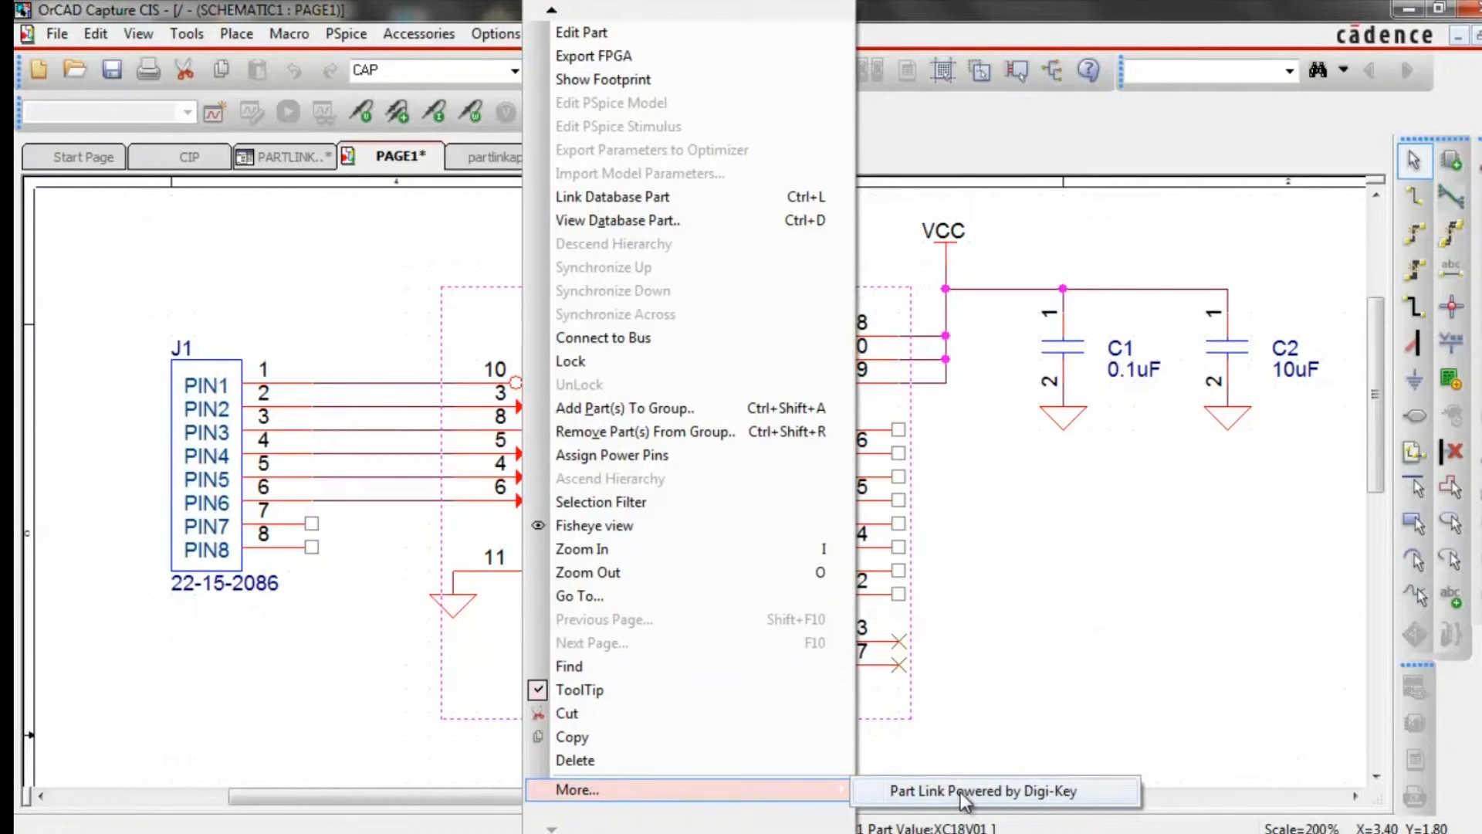
click(982, 790)
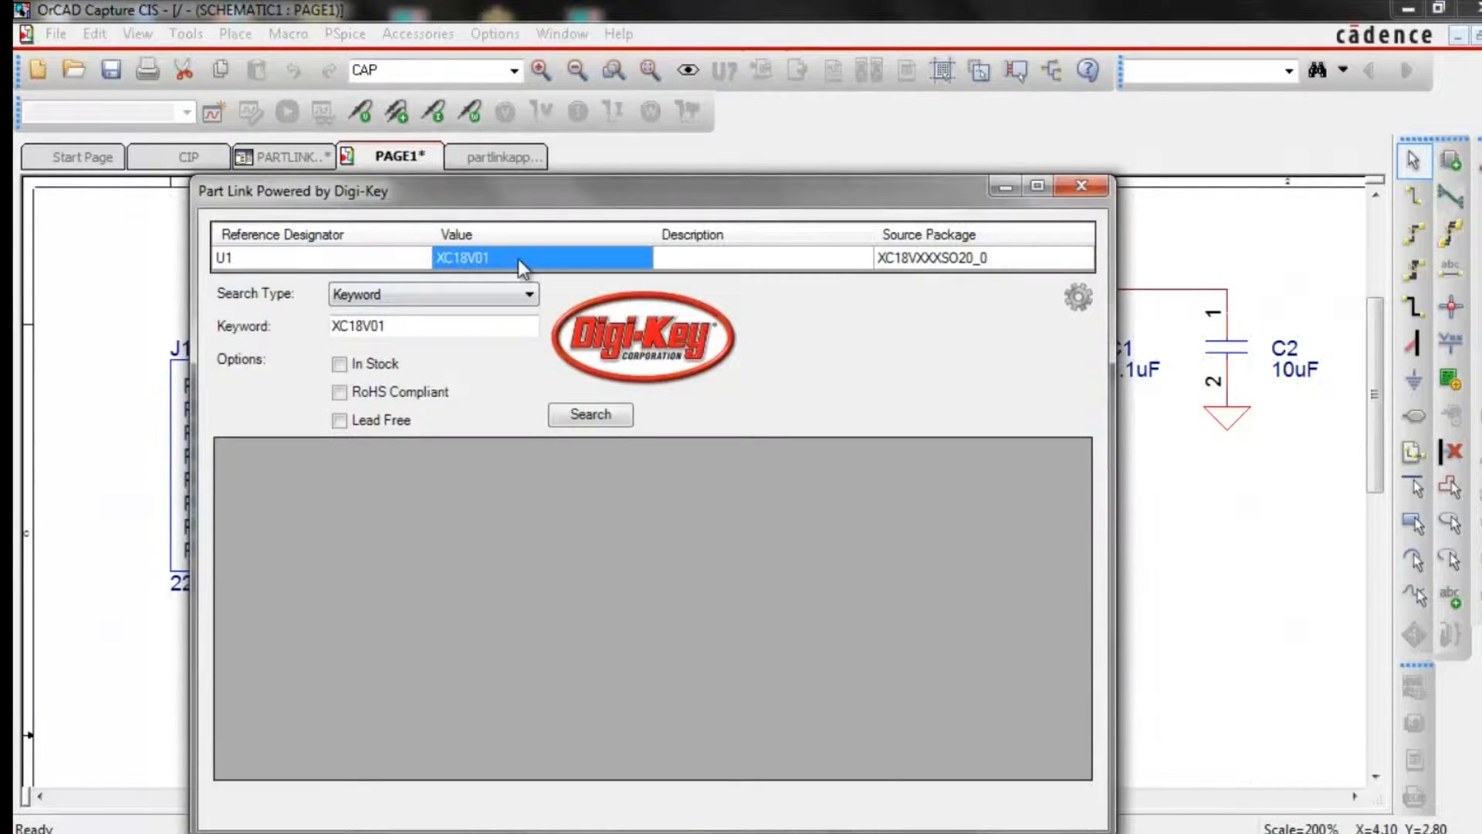
- Check In Stock, RoHS Compliant and Lead Free, keeping country United States and language English
click(761, 258)
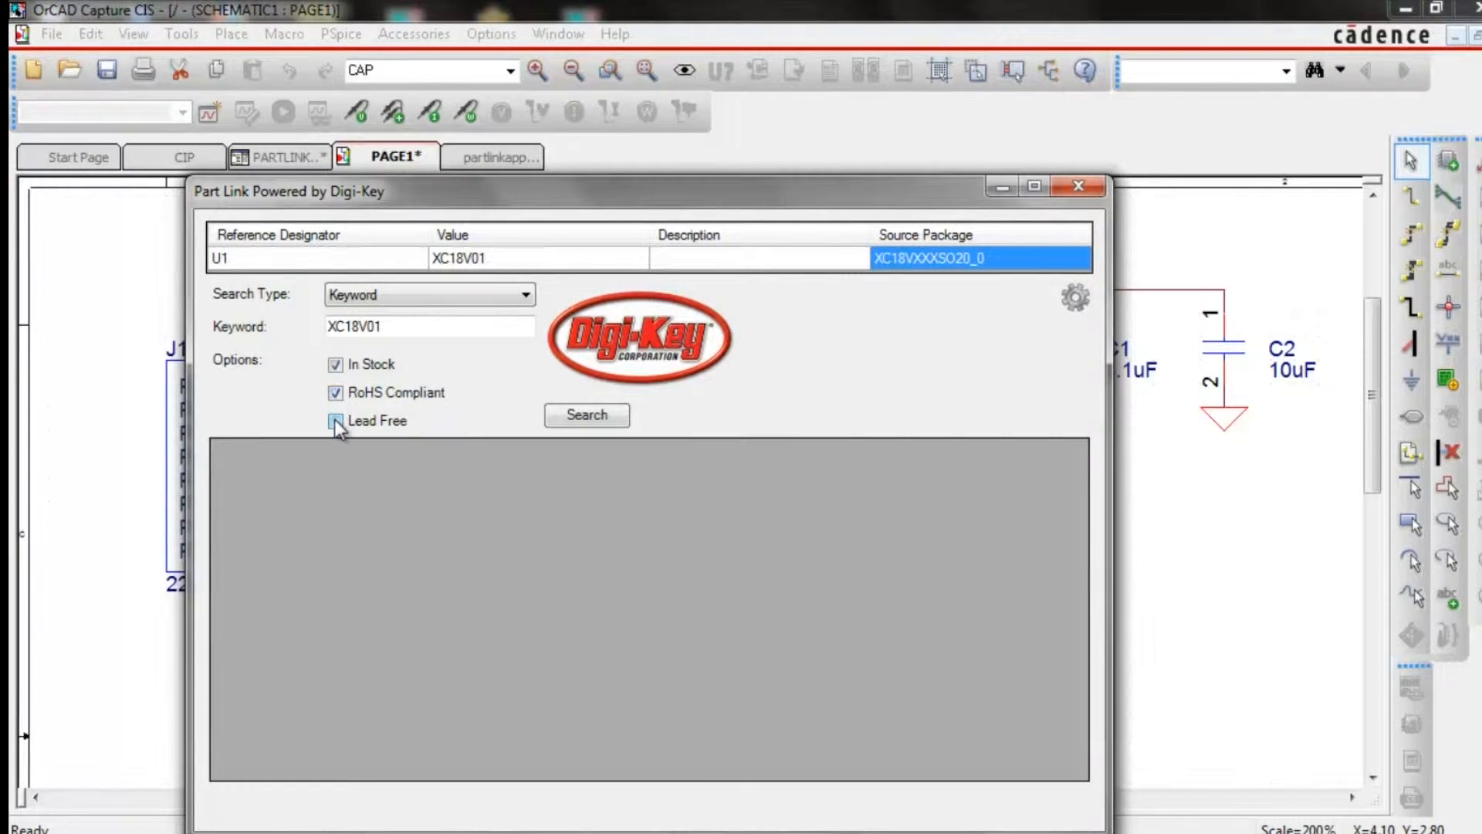
click(335, 420)
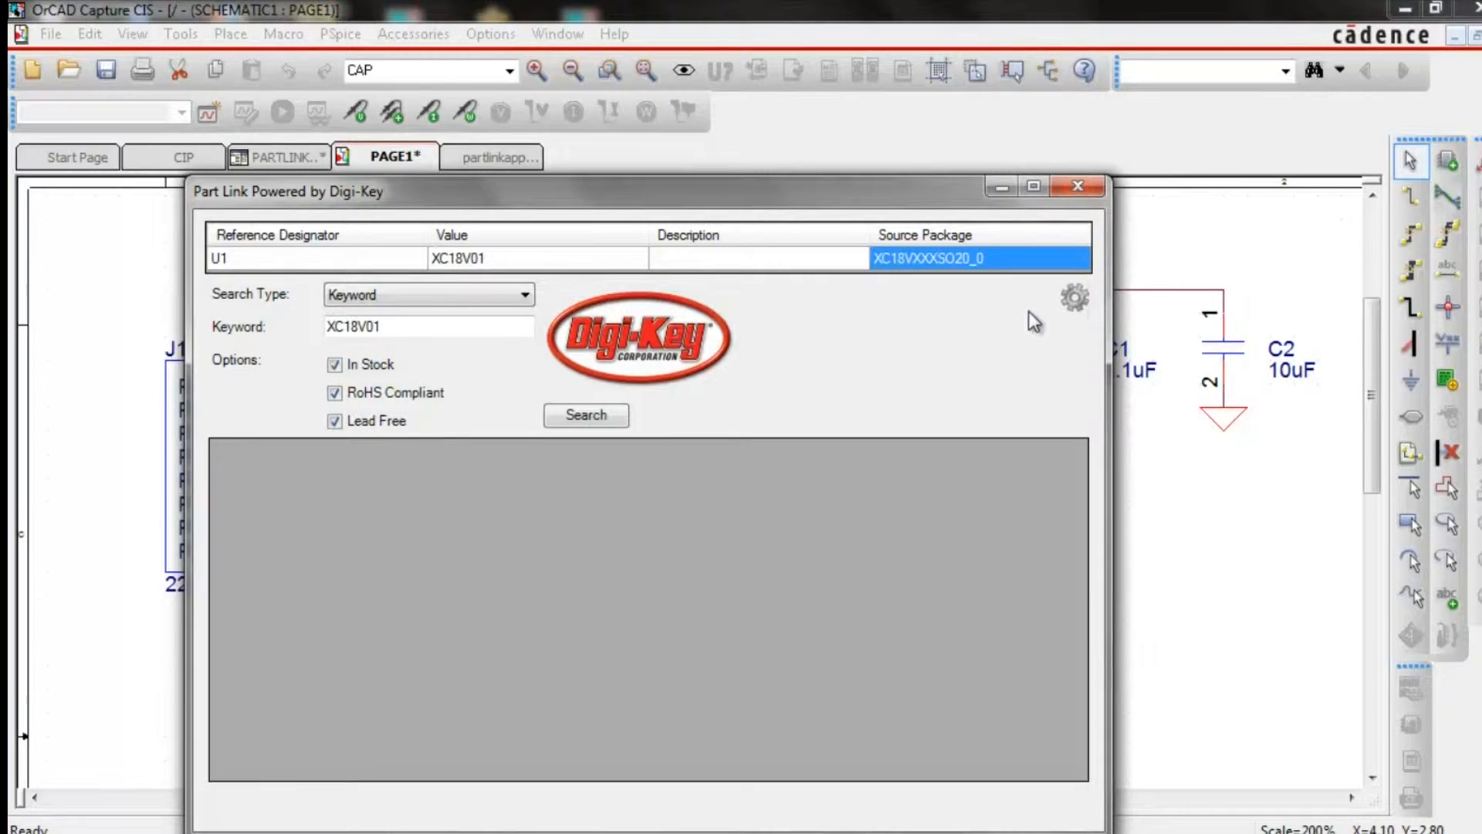
click(1075, 296)
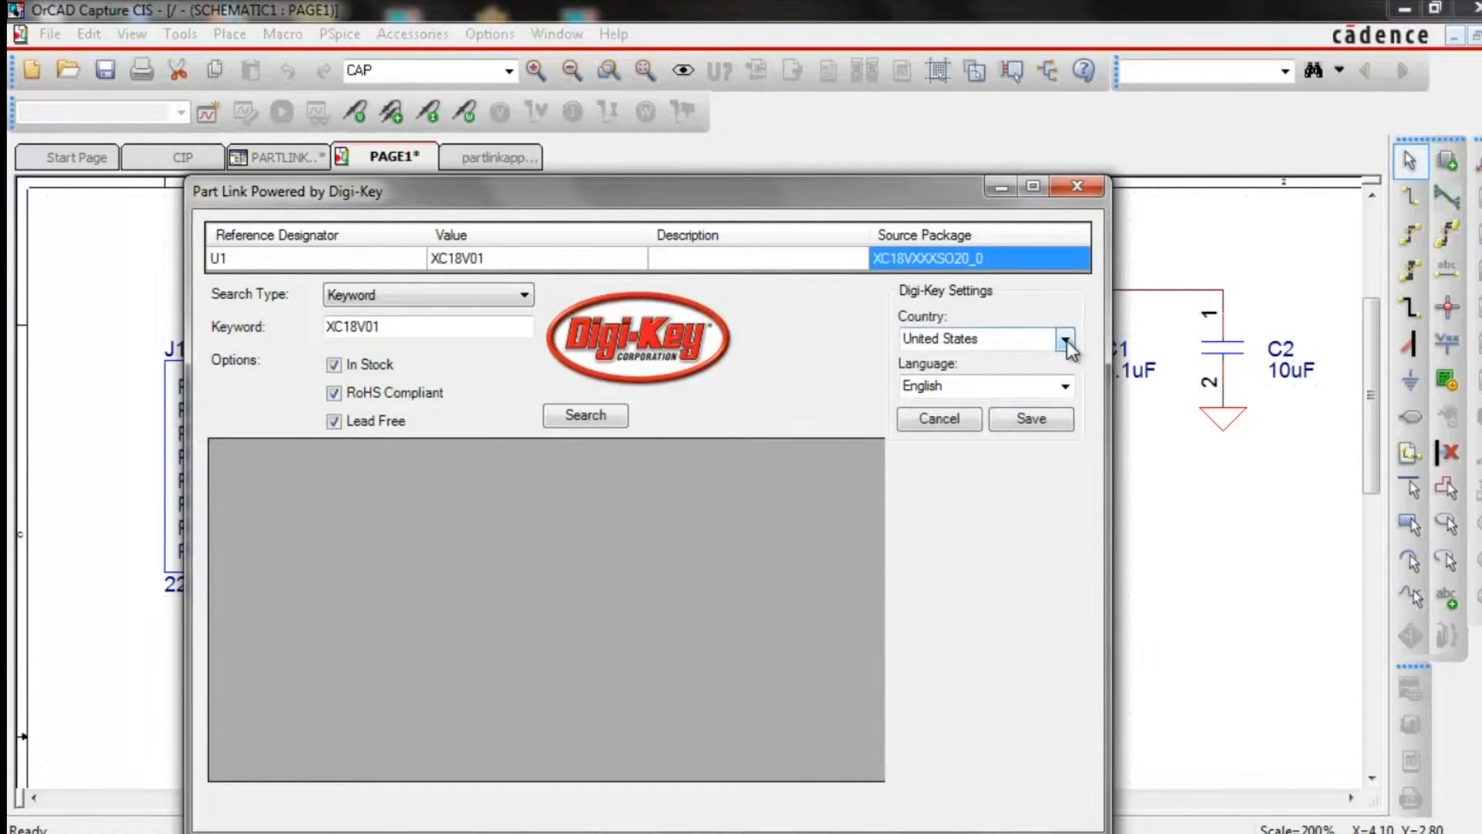
click(984, 386)
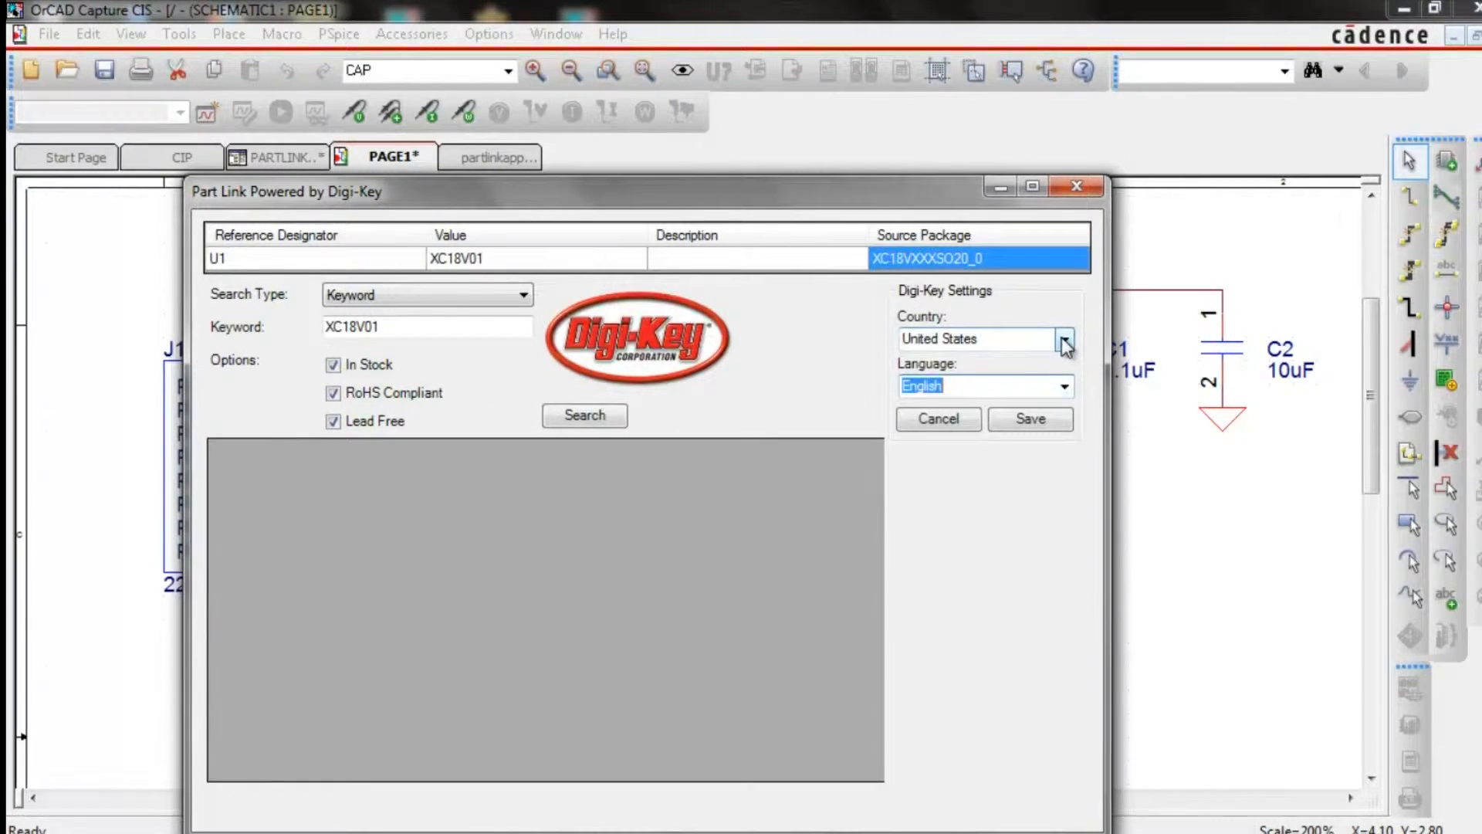
click(584, 415)
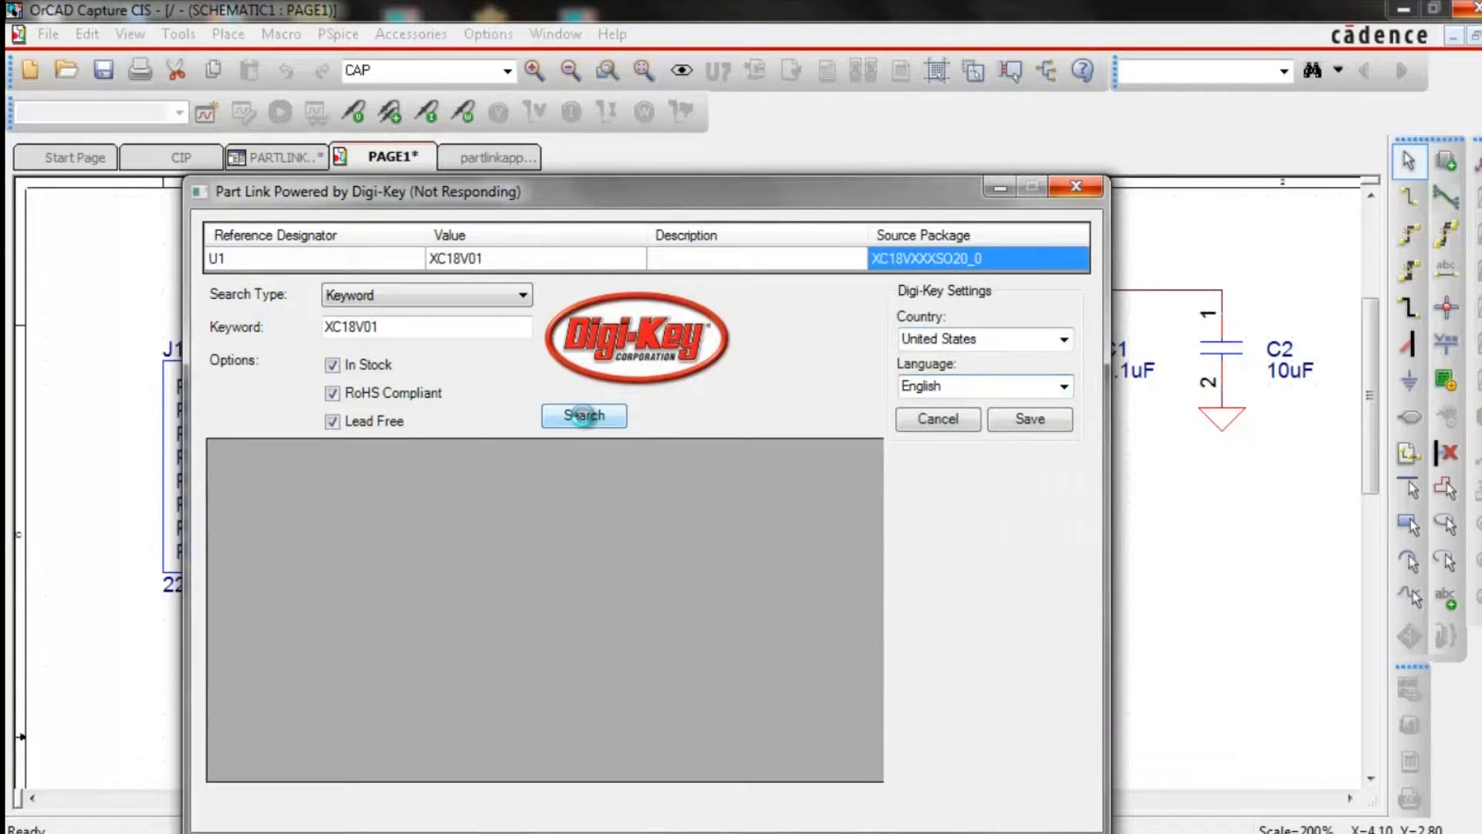
- Search XC18V01 and map Description, Quantity On Hand and RoHS info into U1's fields
click(584, 415)
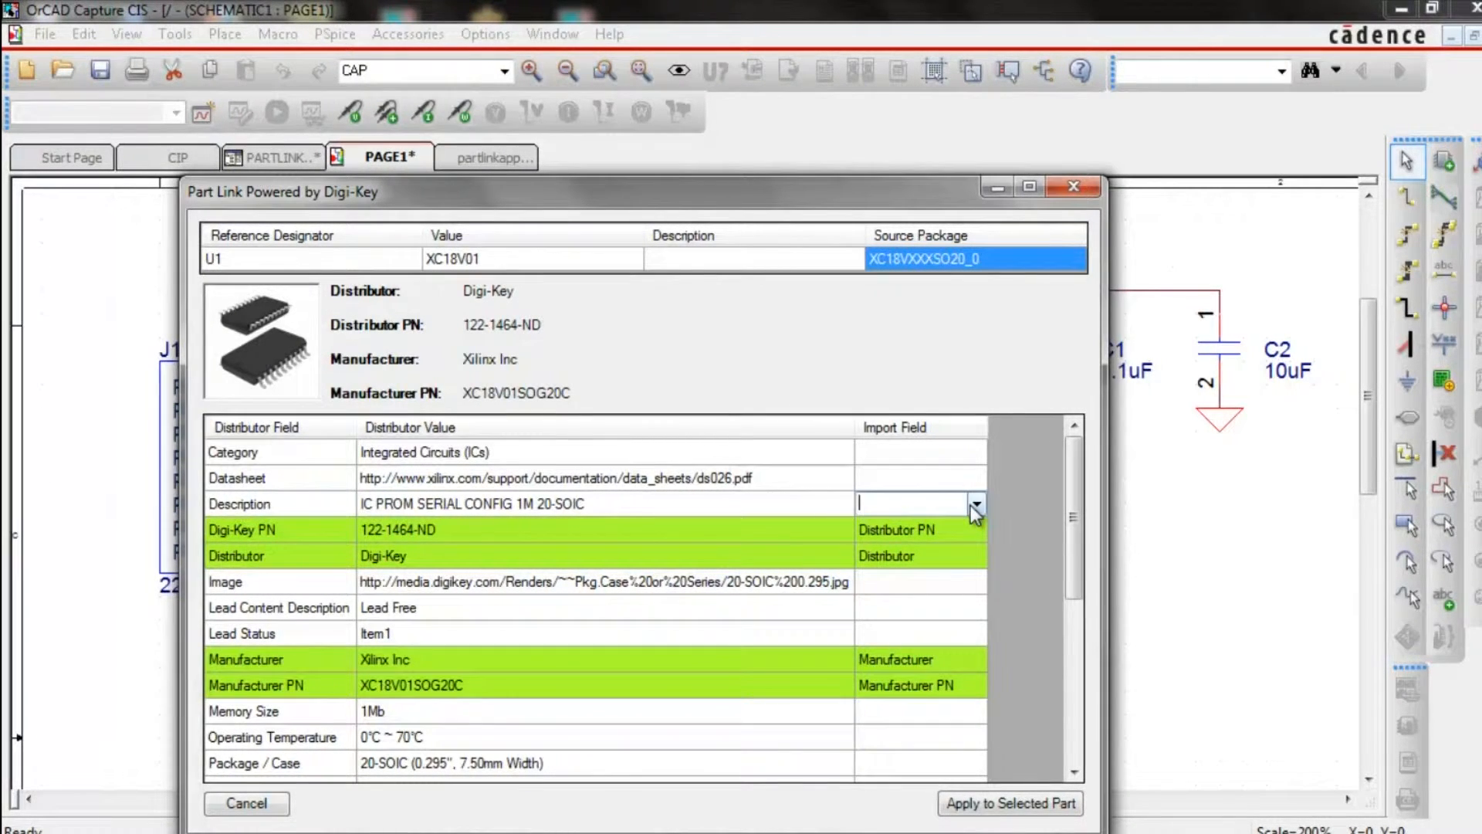
click(912, 503)
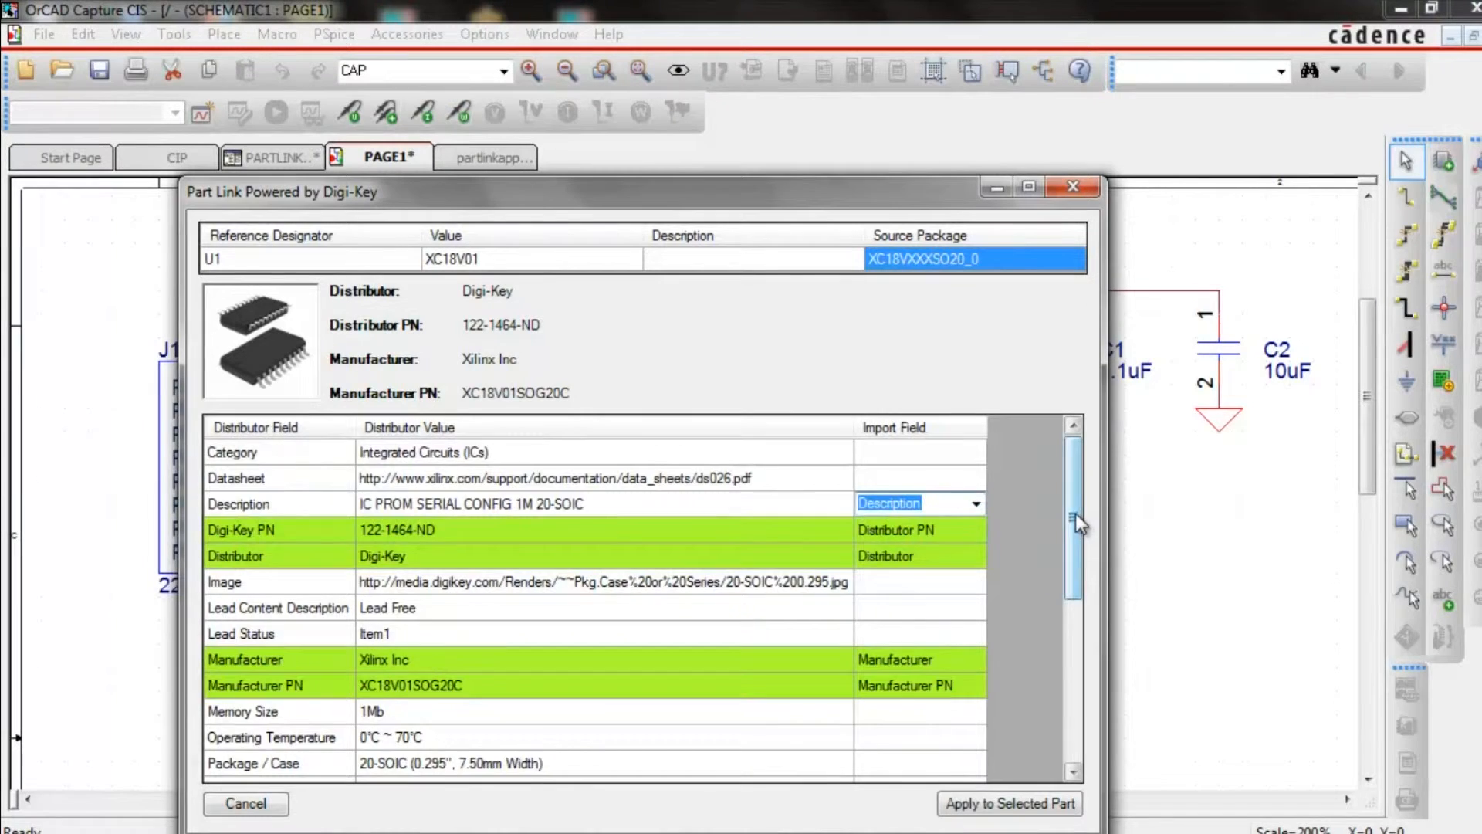
scroll(down, 3)
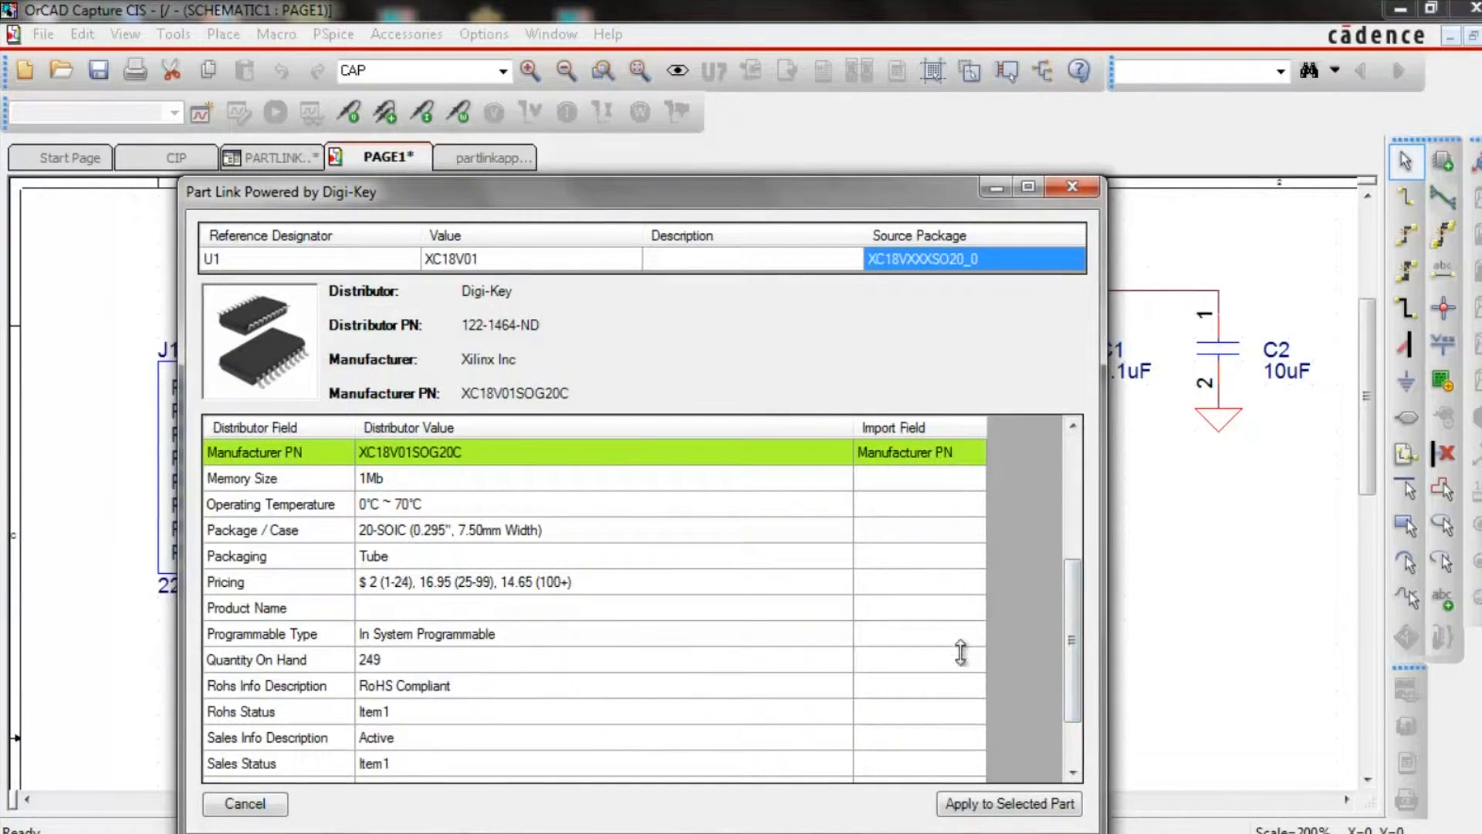
click(912, 660)
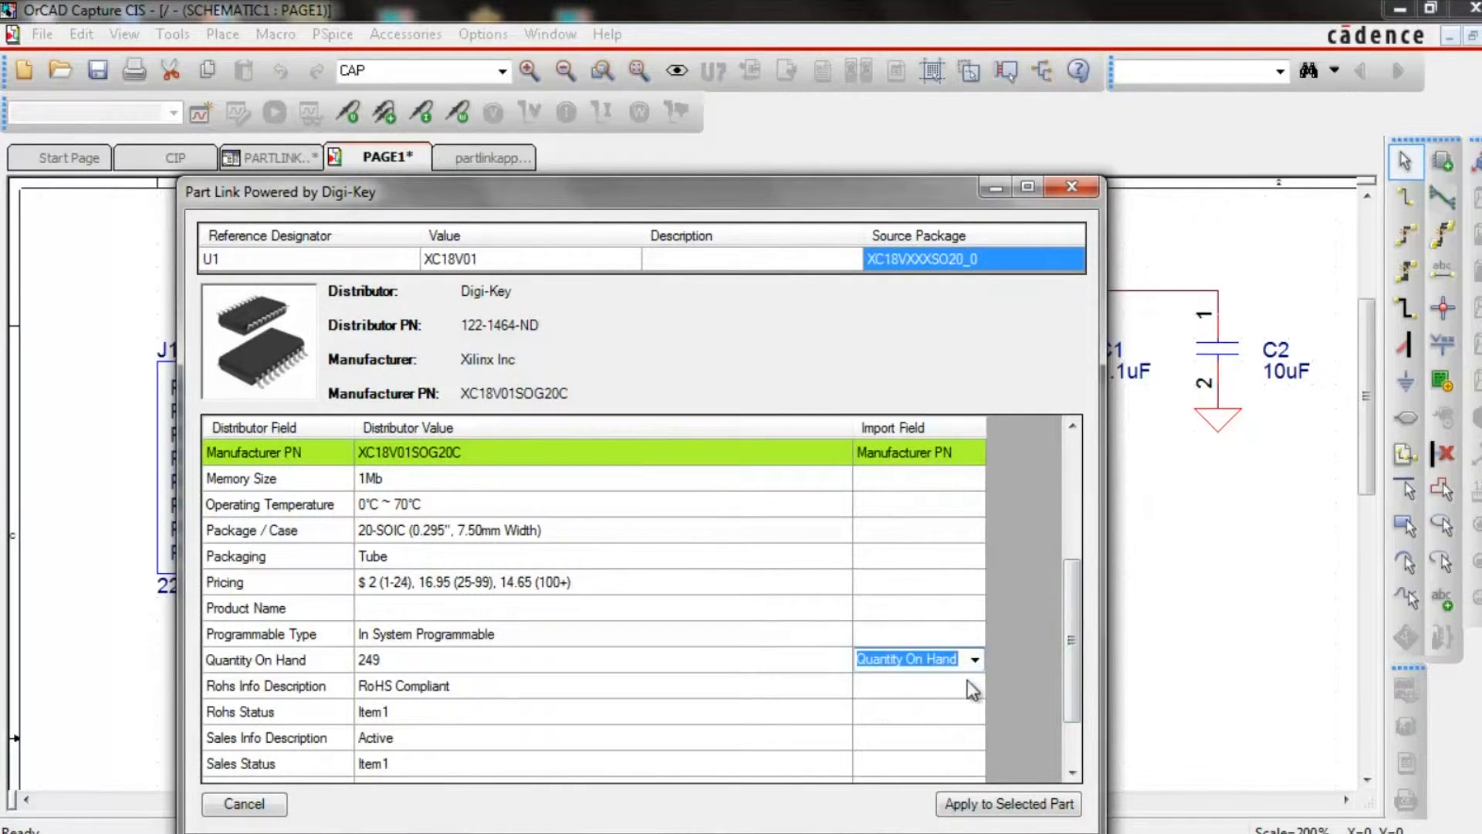
click(976, 659)
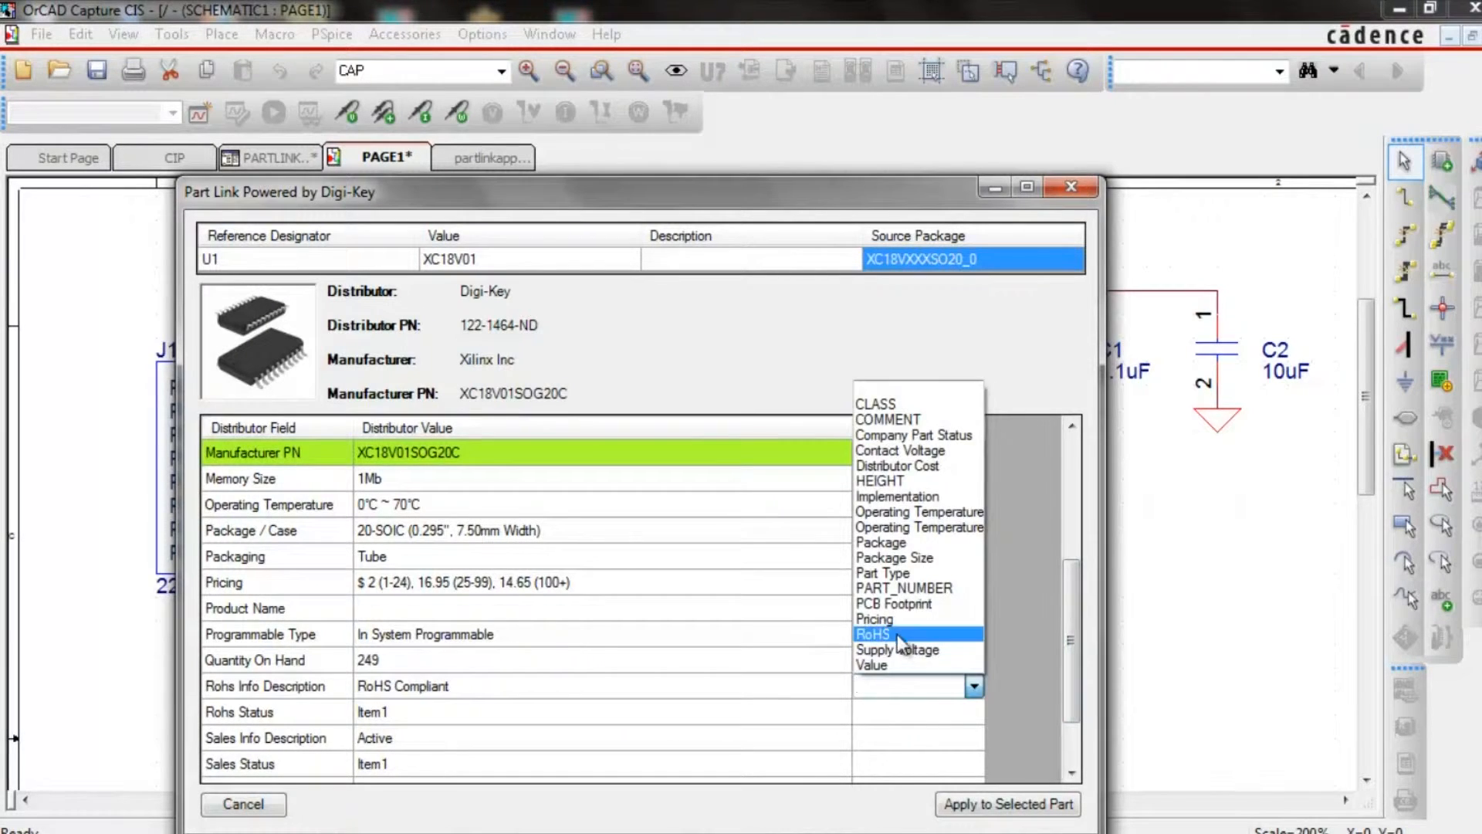
click(871, 635)
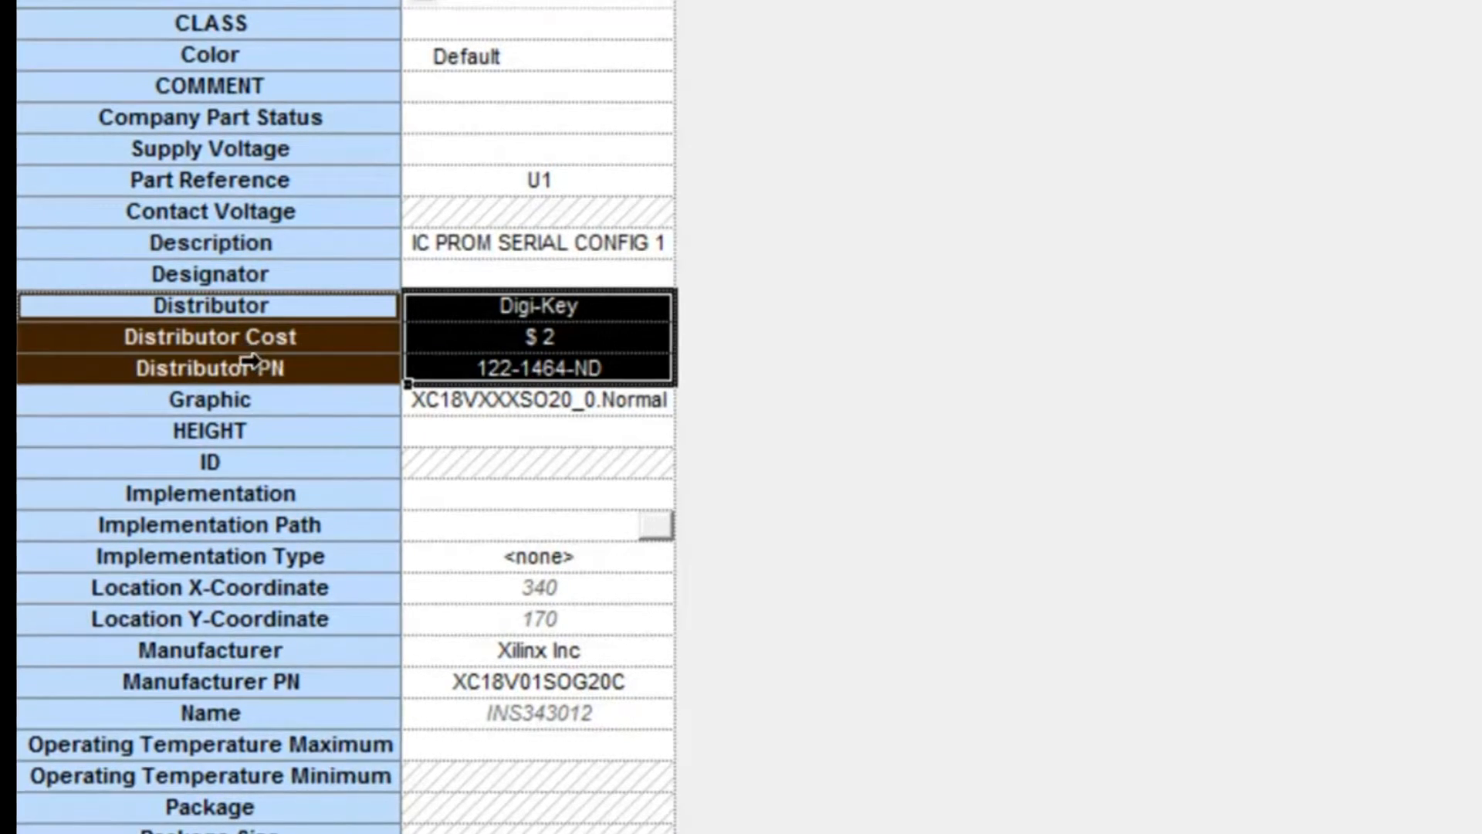
- Review U1's imported Quantity On Hand in the Property Editor before regenerating the BOM
scroll(down, 3)
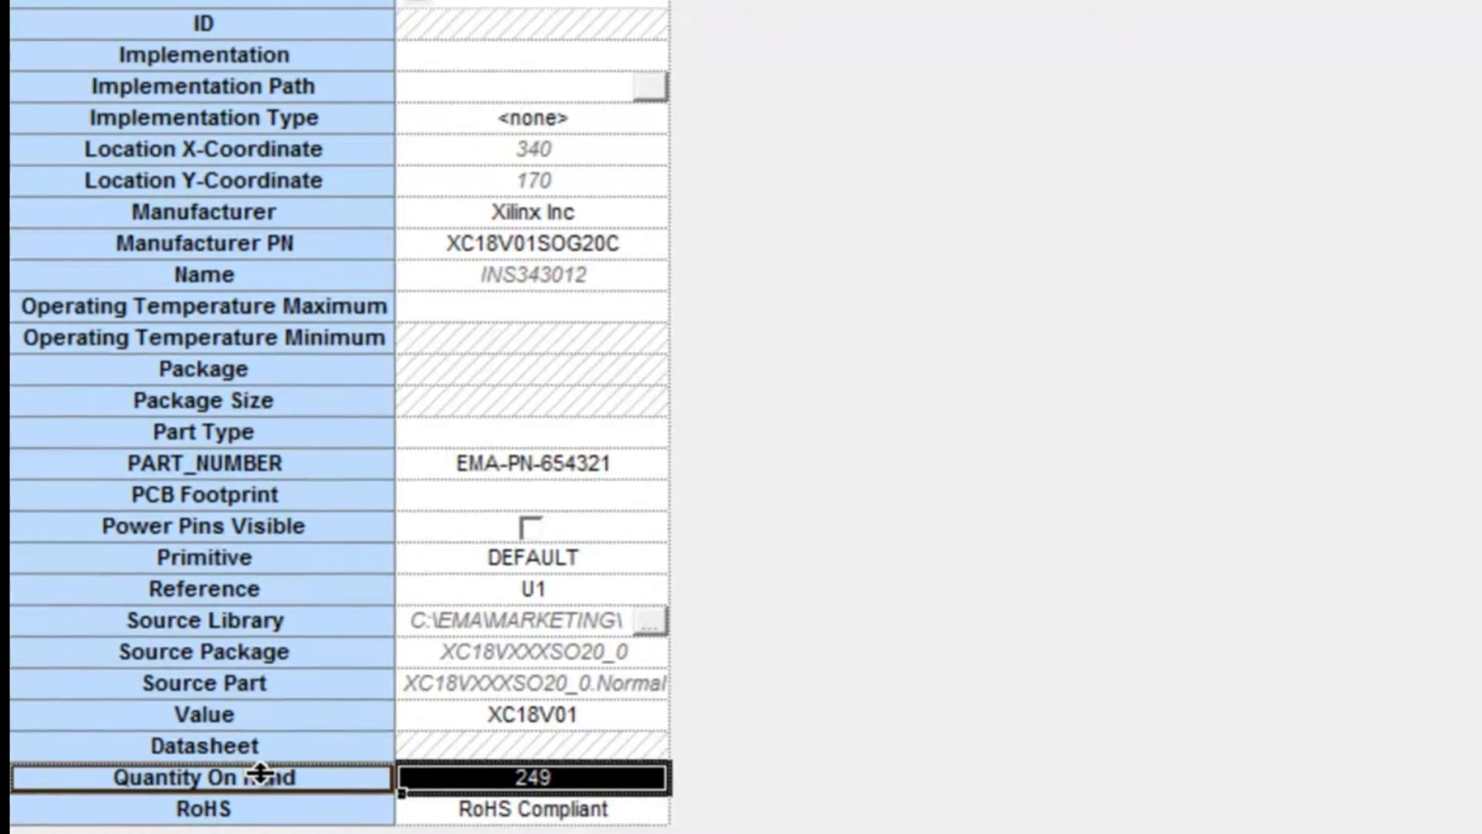
click(496, 155)
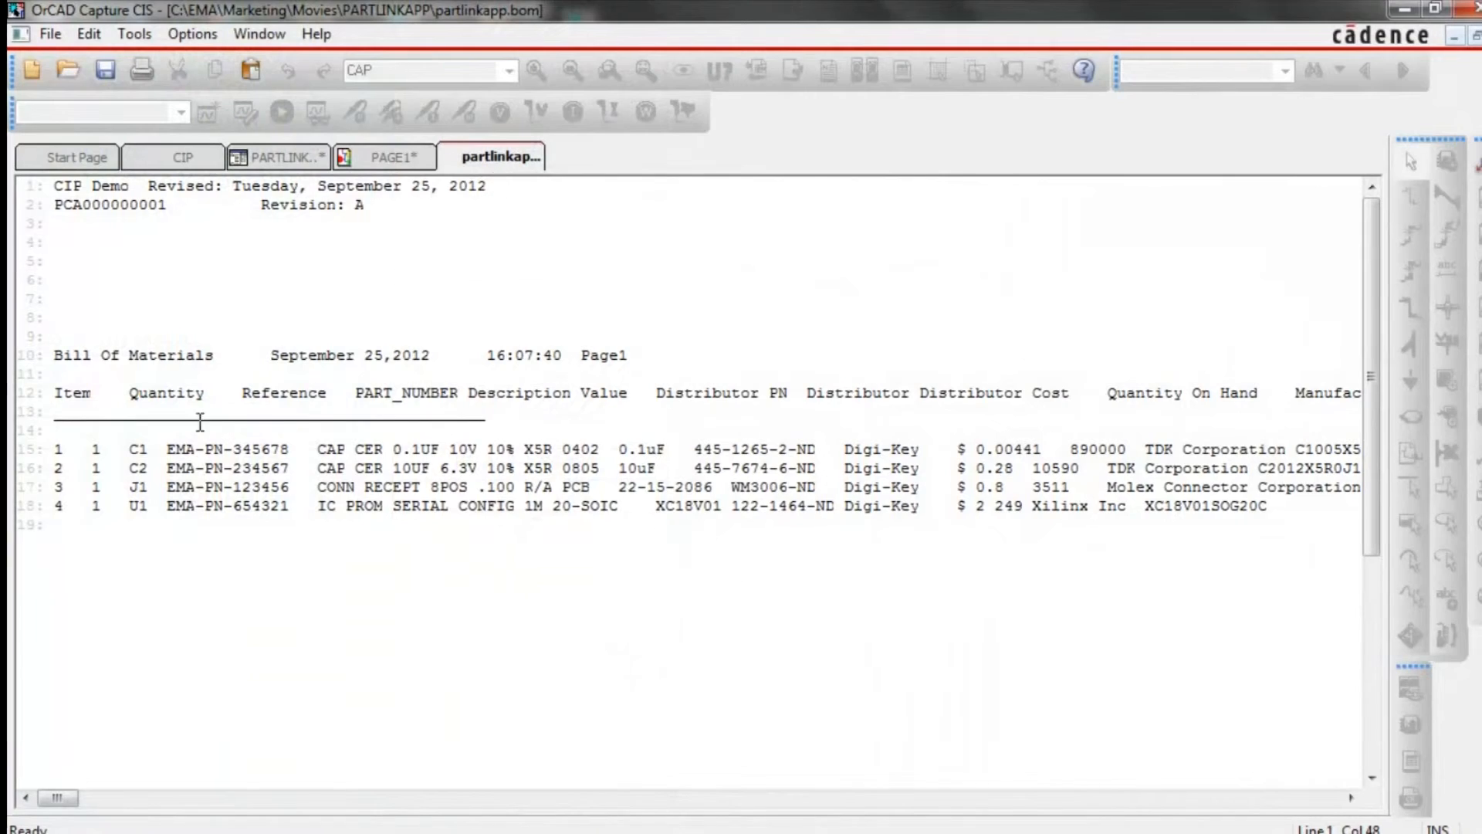